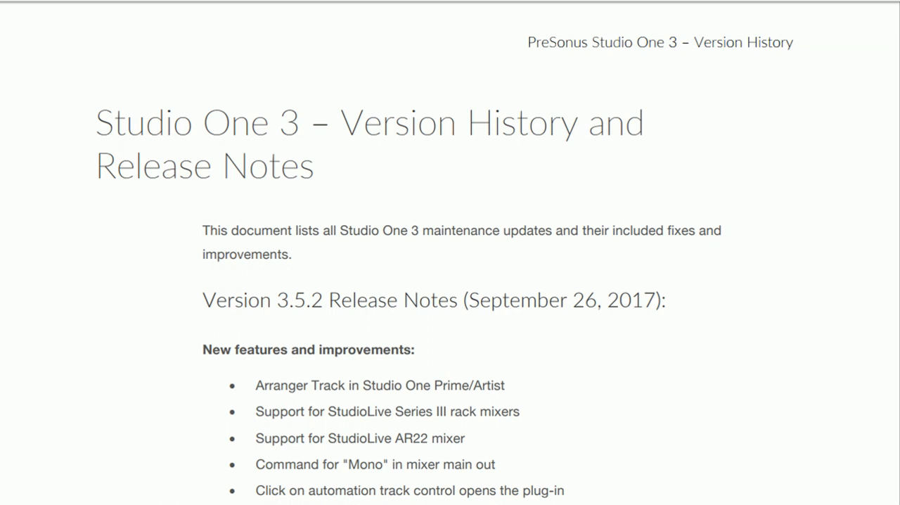
Step: Scroll through the release notes page past the Arranger Track line
{"action": "scroll", "scroll_direction": "down", "scroll_amount": 3}
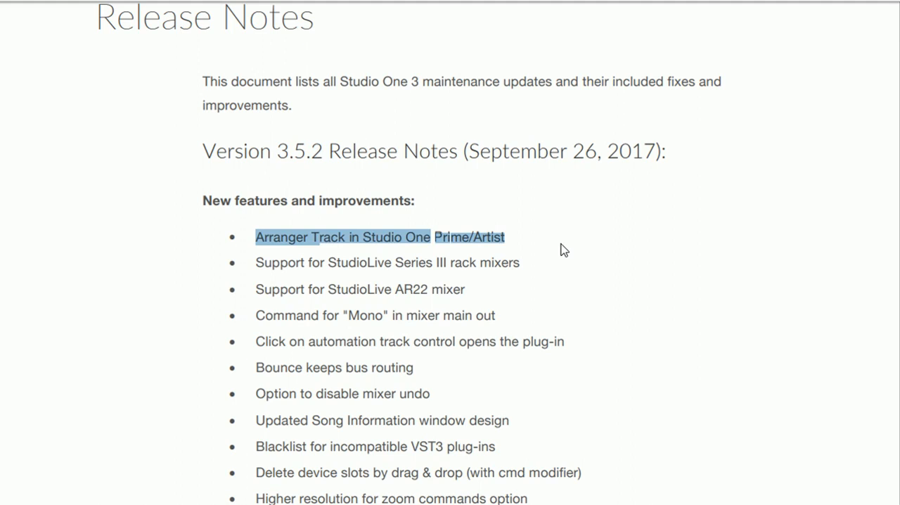
{"action": "left_click", "coordinate": [563, 250]}
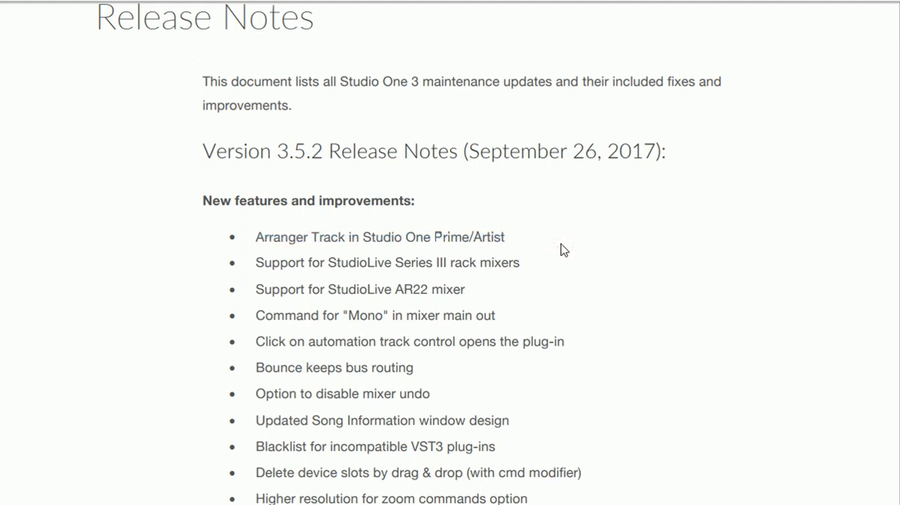
{"action": "scroll", "scroll_direction": "down", "scroll_amount": 3}
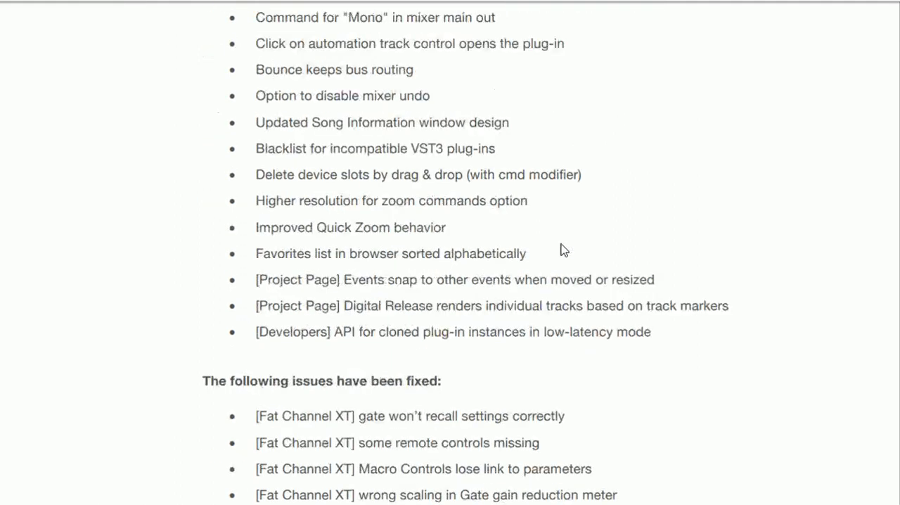
{"action": "scroll", "scroll_direction": "down", "scroll_amount": 3}
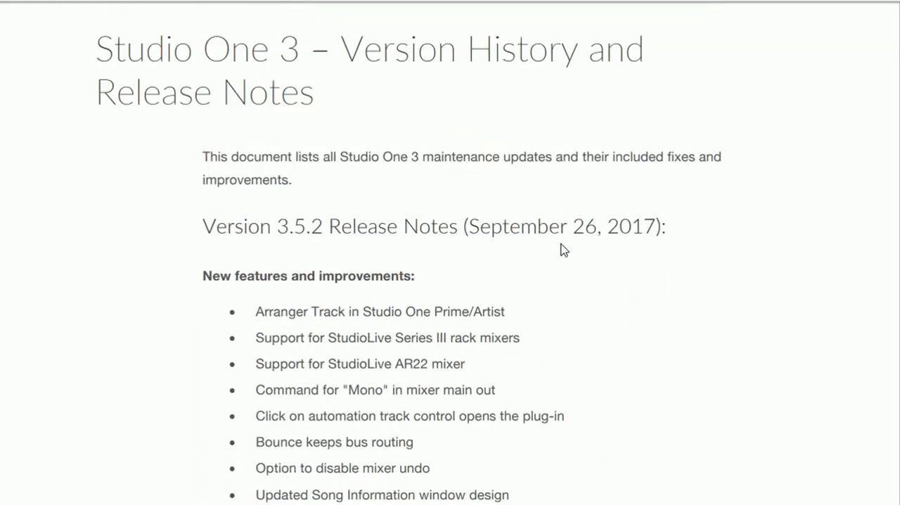
{"action": "scroll", "scroll_direction": "down", "scroll_amount": 3}
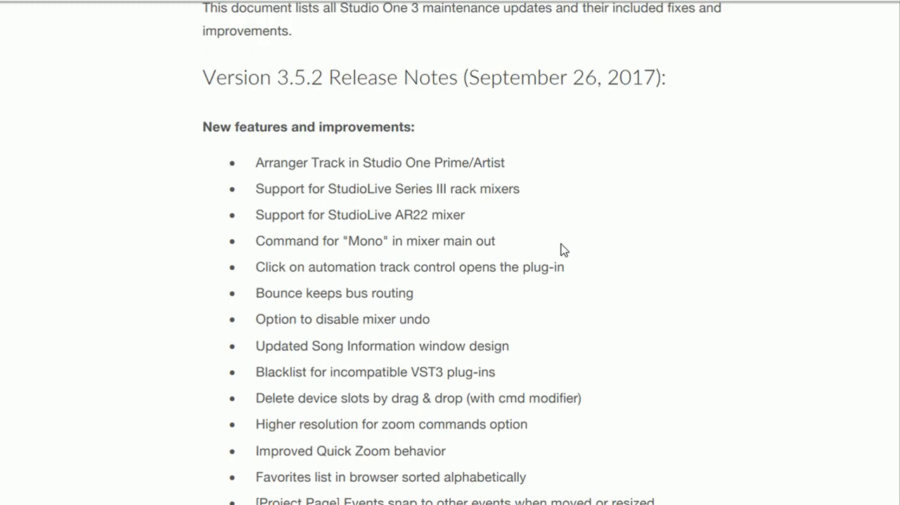
{"action": "scroll", "scroll_direction": "down", "scroll_amount": 3}
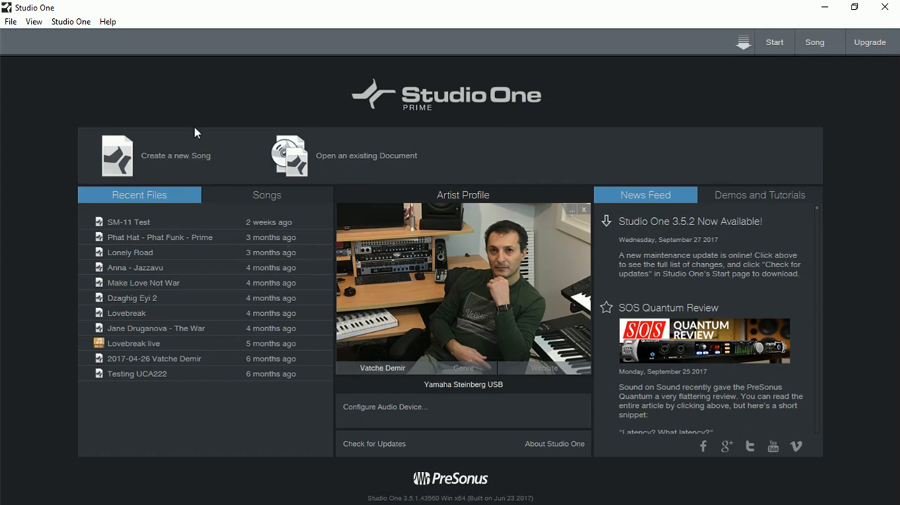
{"action": "mouse_move", "coordinate": [114, 45]}
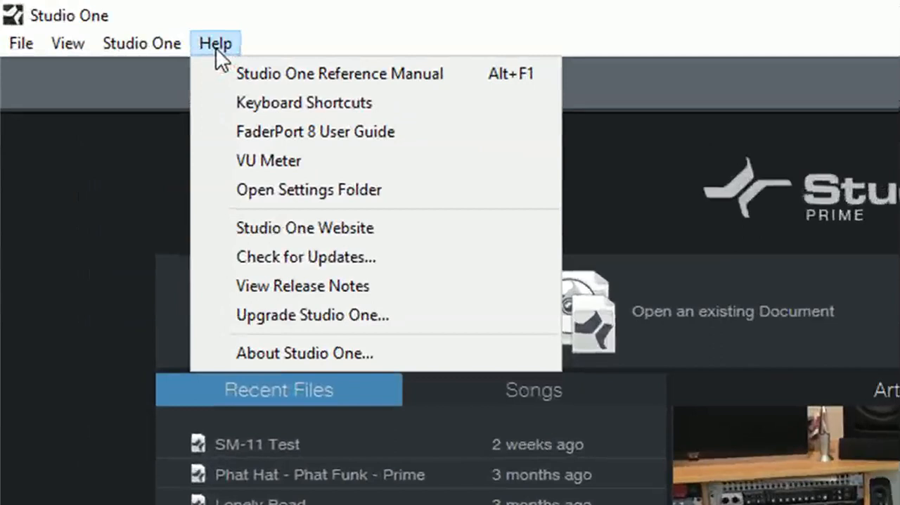
{"action": "mouse_move", "coordinate": [307, 268]}
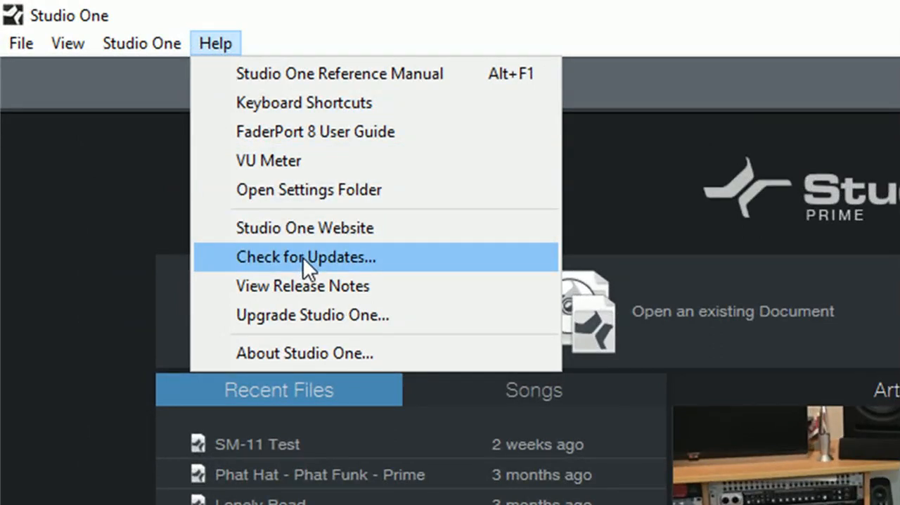
Step: Check for updates, find version 3.5.2 available and start Update Now
{"action": "left_click", "coordinate": [306, 256]}
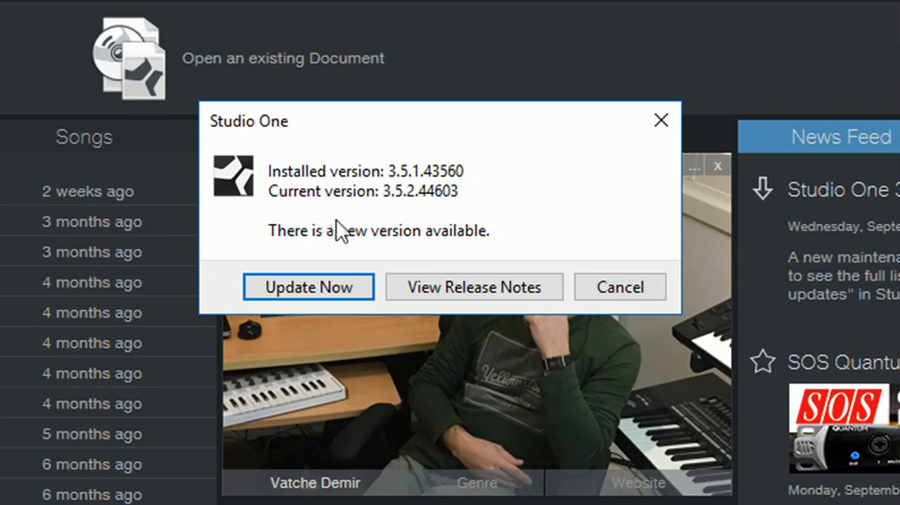
{"action": "mouse_move", "coordinate": [332, 199]}
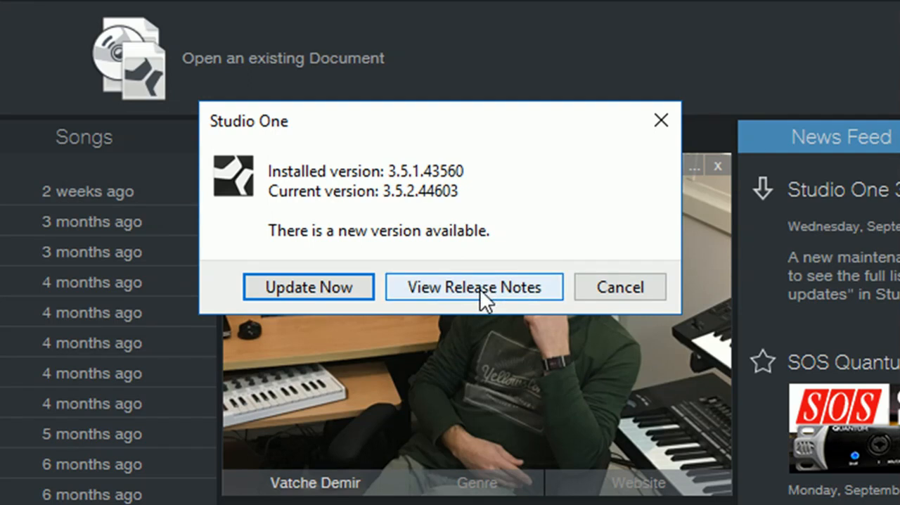
{"action": "mouse_move", "coordinate": [304, 300]}
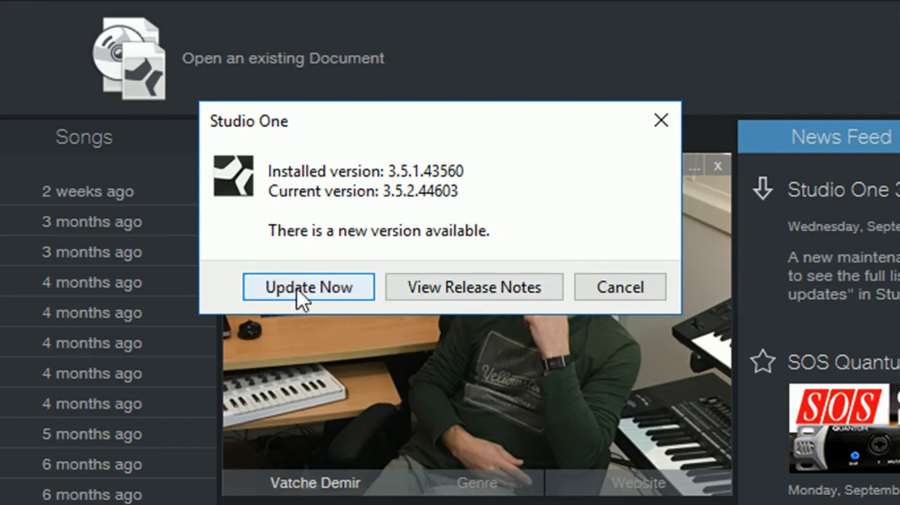
{"action": "left_click", "coordinate": [308, 287]}
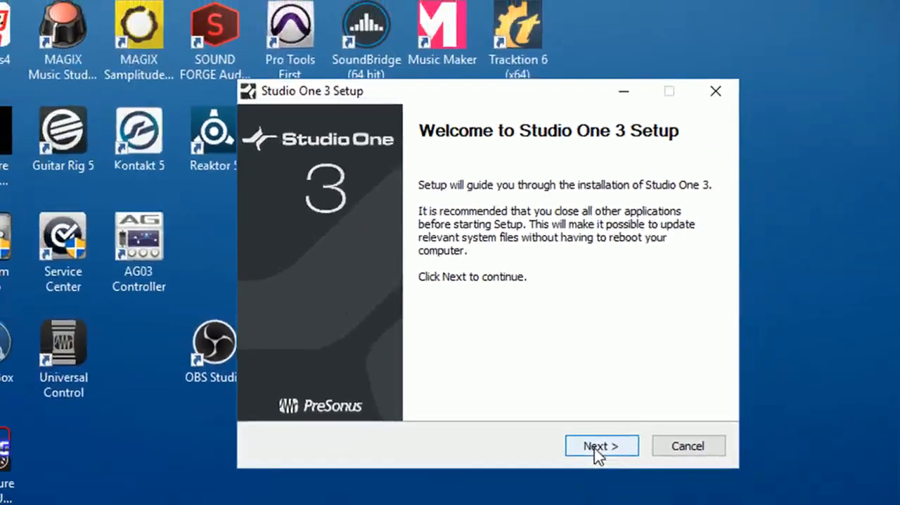
Step: Install the Studio One 3 update to its default folder and relaunch Studio One from the desktop shortcut
{"action": "left_click", "coordinate": [602, 445]}
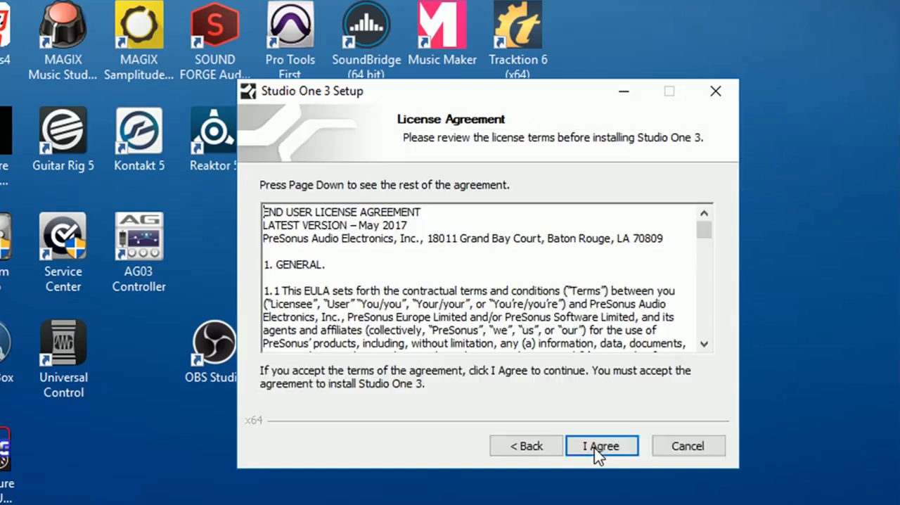
{"action": "left_click", "coordinate": [602, 445]}
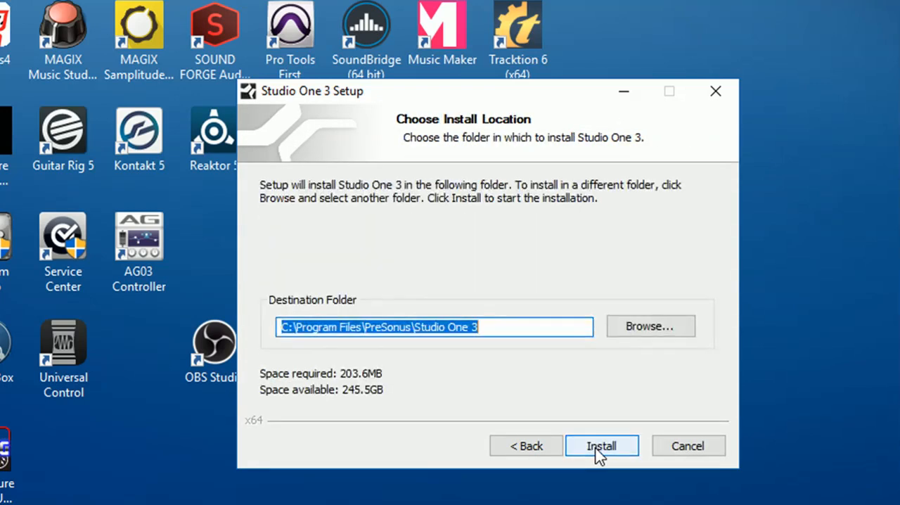
{"action": "left_click", "coordinate": [602, 444]}
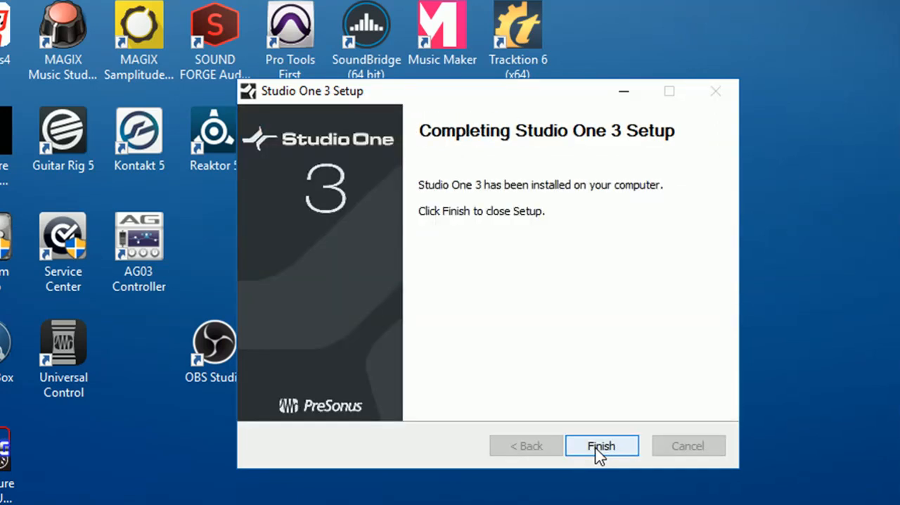
{"action": "left_click", "coordinate": [602, 445]}
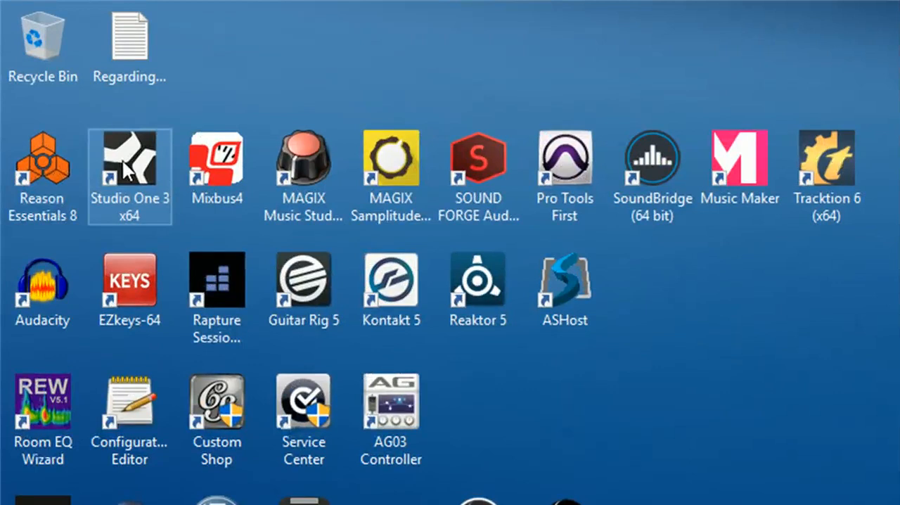
{"action": "double_click", "coordinate": [130, 162]}
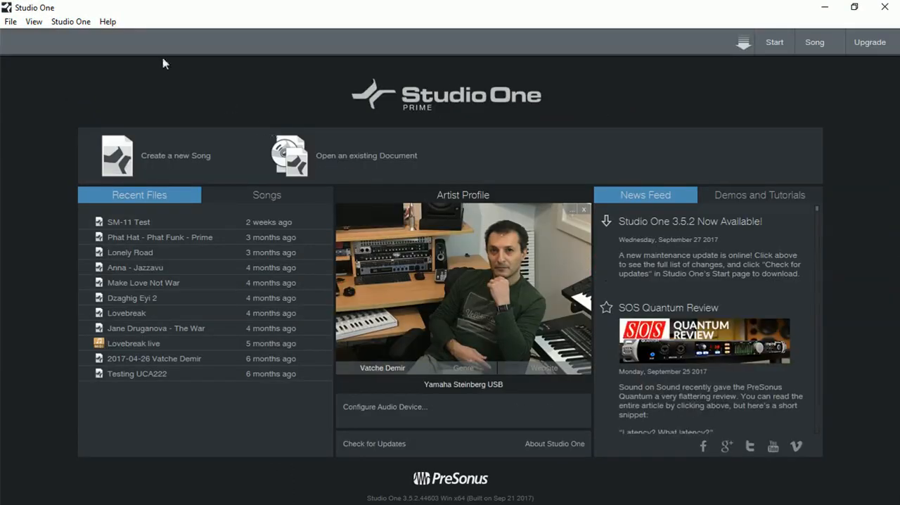
{"action": "left_click", "coordinate": [107, 21]}
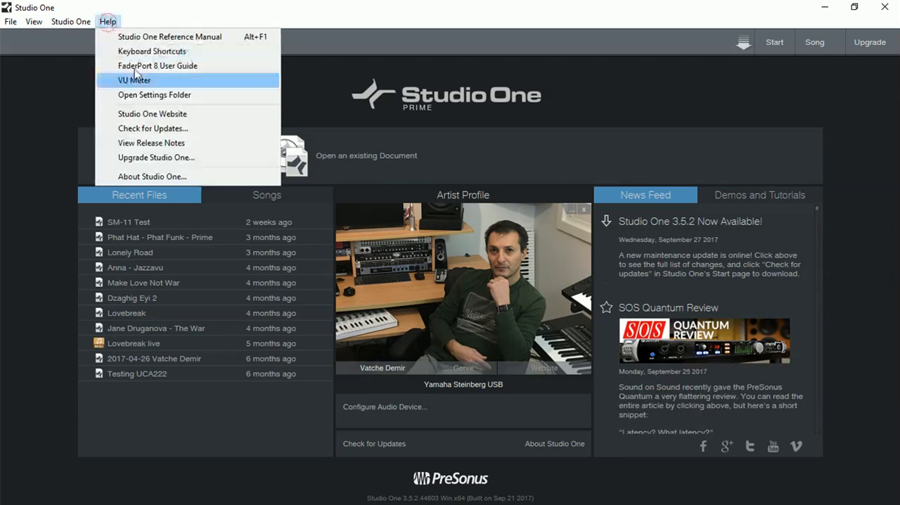
{"action": "mouse_move", "coordinate": [164, 180]}
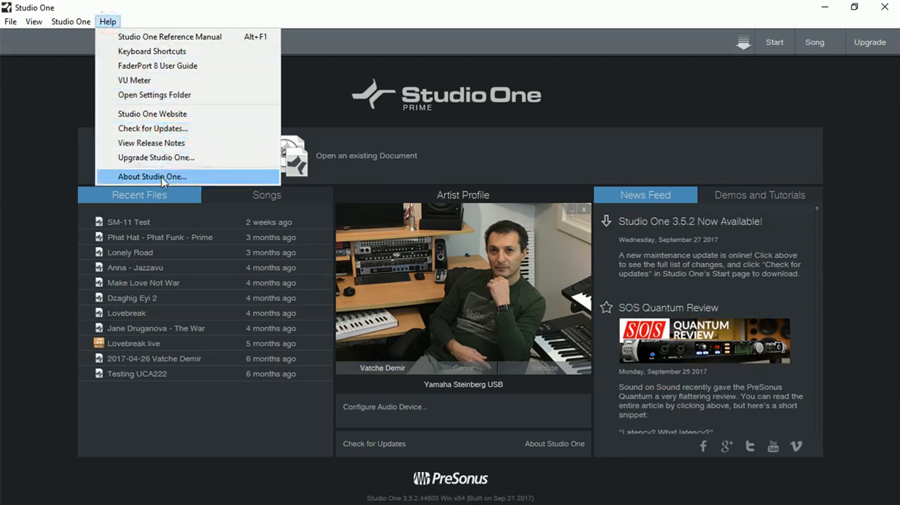
{"action": "left_click", "coordinate": [152, 177]}
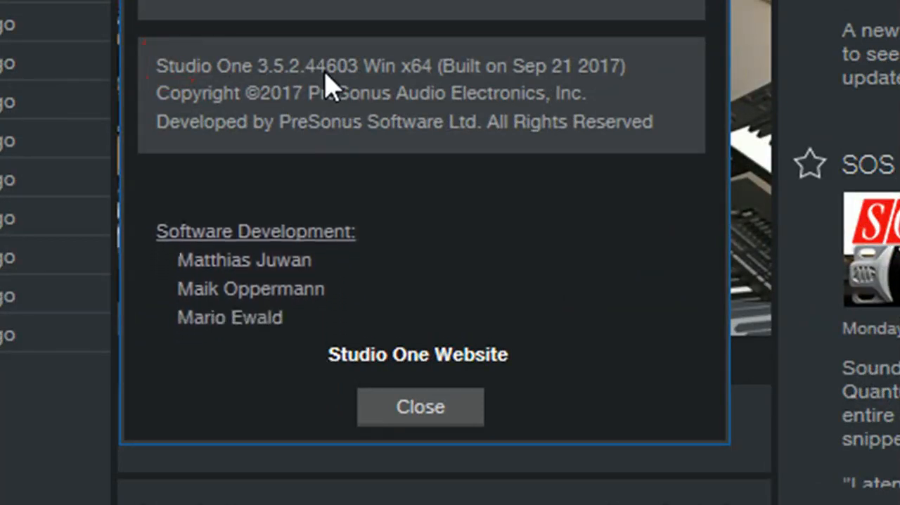
{"action": "left_click", "coordinate": [420, 407]}
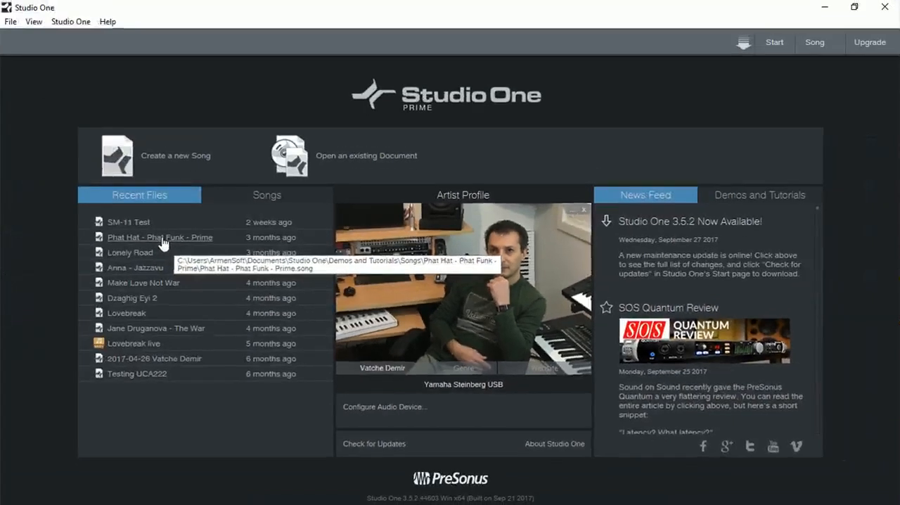
{"action": "mouse_move", "coordinate": [163, 242]}
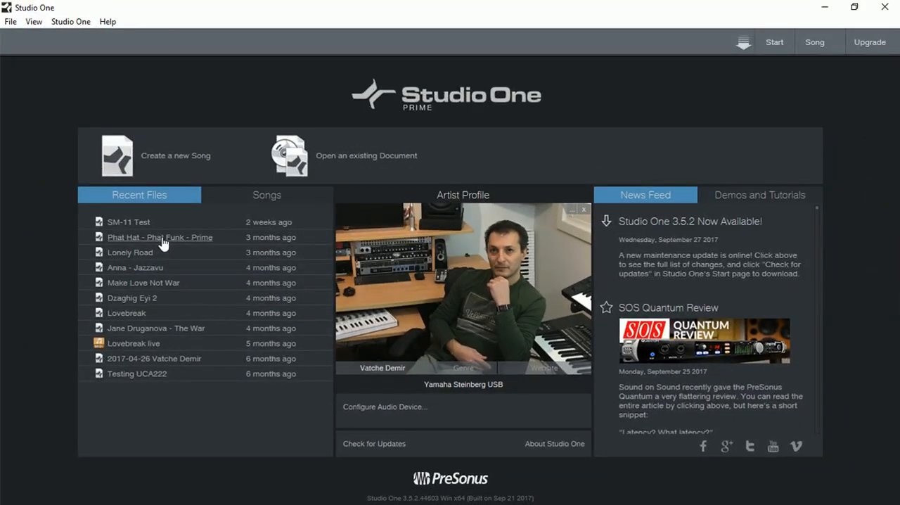
Step: Load the Phat Hat - Phat Funk demo song and reveal its Arranger track with Intro and Verse
{"action": "double_click", "coordinate": [161, 236]}
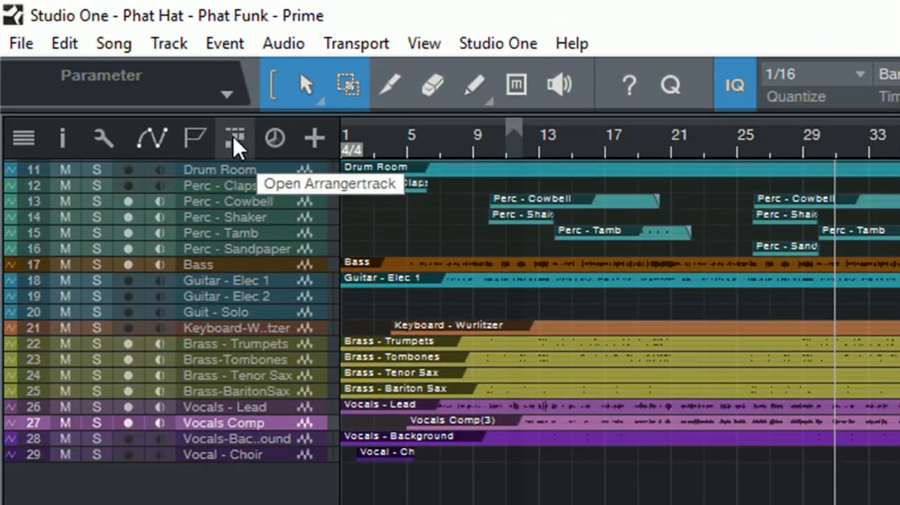
{"action": "left_click", "coordinate": [233, 138]}
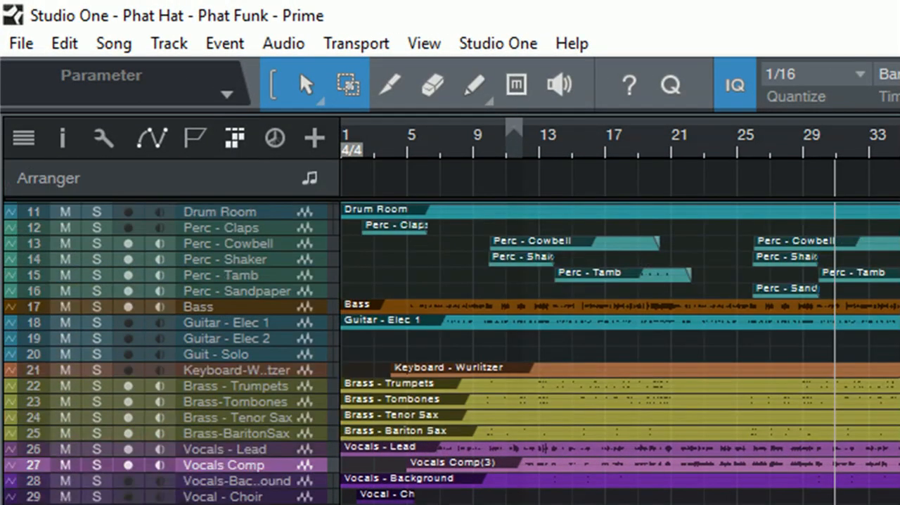
{"action": "mouse_move", "coordinate": [363, 188]}
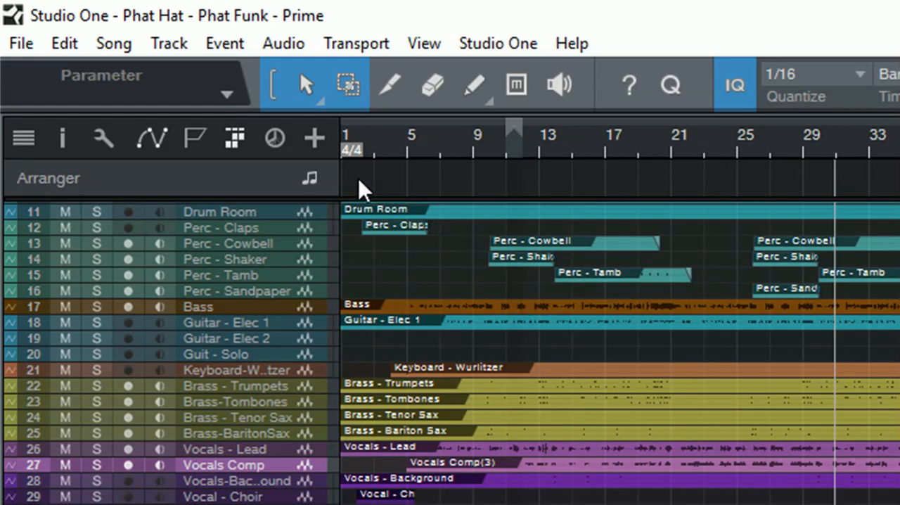
{"action": "mouse_move", "coordinate": [353, 189]}
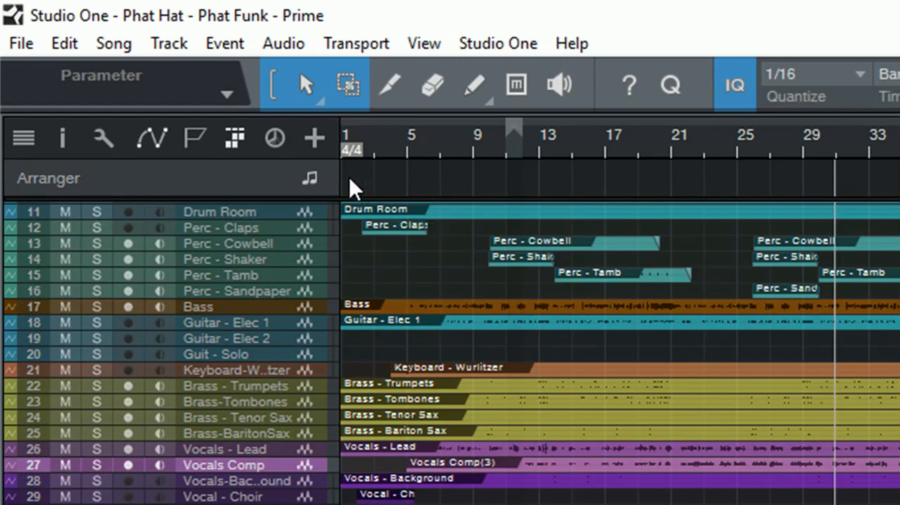
{"action": "mouse_move", "coordinate": [288, 178]}
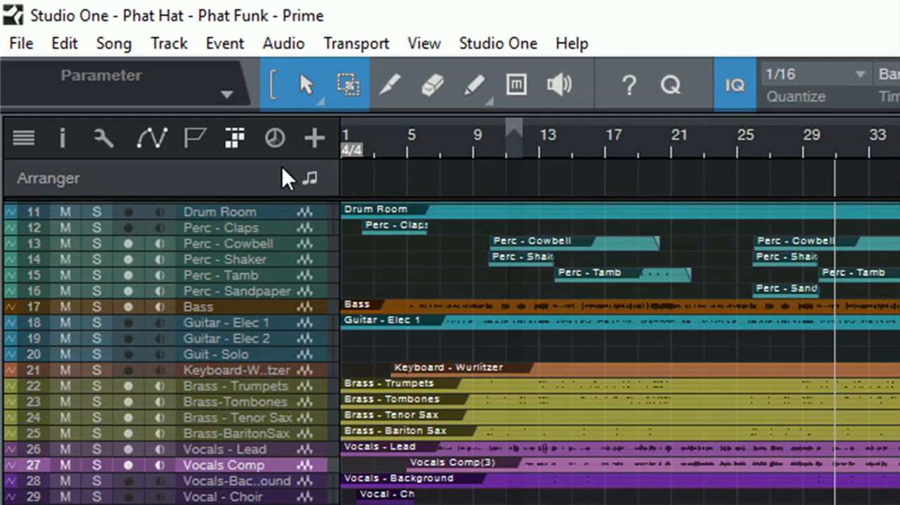
{"action": "left_click", "coordinate": [476, 84]}
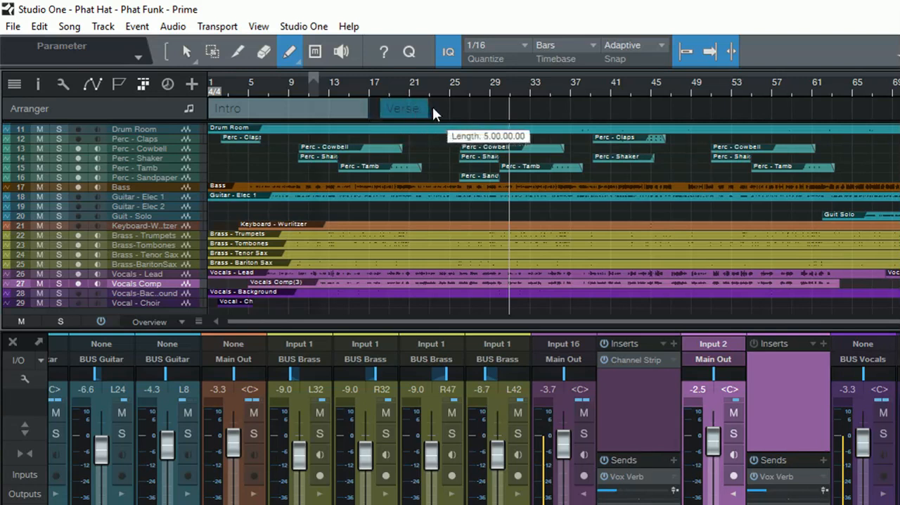
{"action": "mouse_move", "coordinate": [476, 115]}
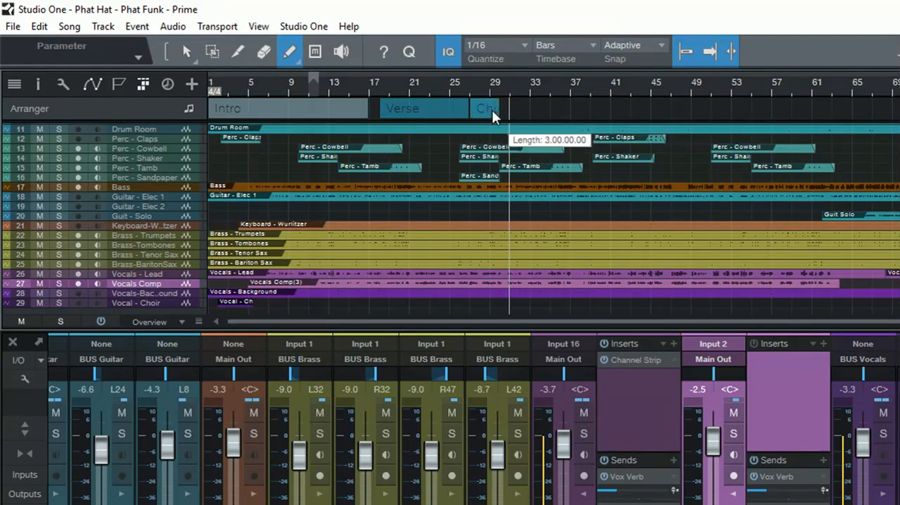
Step: Paint Chorus and Bridge sections after Verse on the Arranger track
{"action": "left_click_drag", "start_coordinate": [509, 109], "coordinate": [590, 108]}
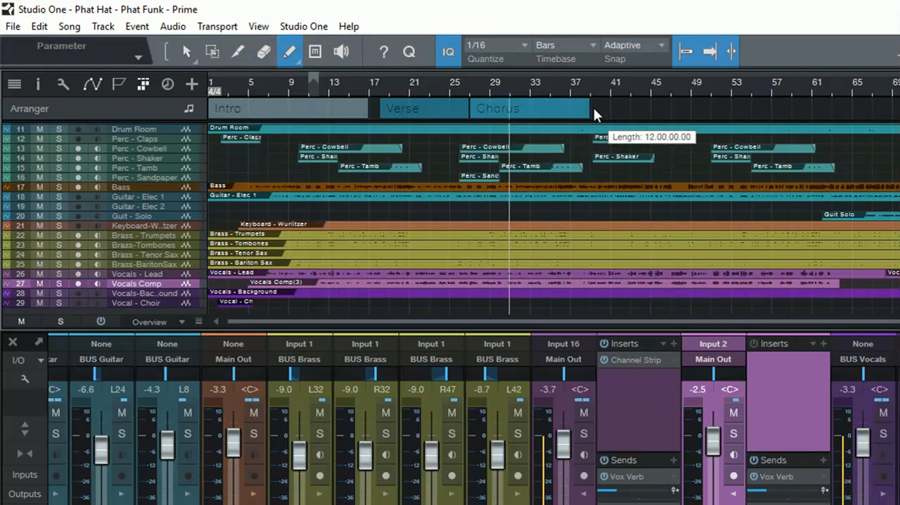
{"action": "left_click_drag", "start_coordinate": [591, 108], "coordinate": [690, 108]}
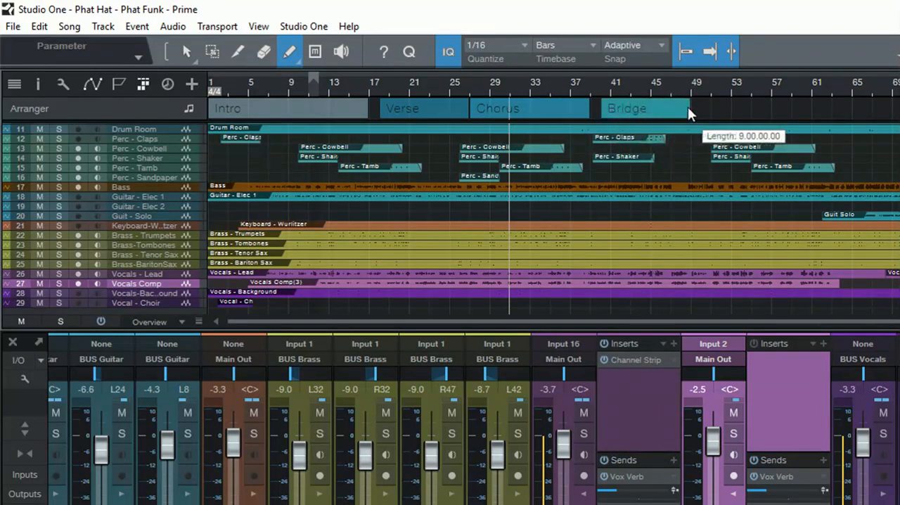
{"action": "mouse_move", "coordinate": [208, 54]}
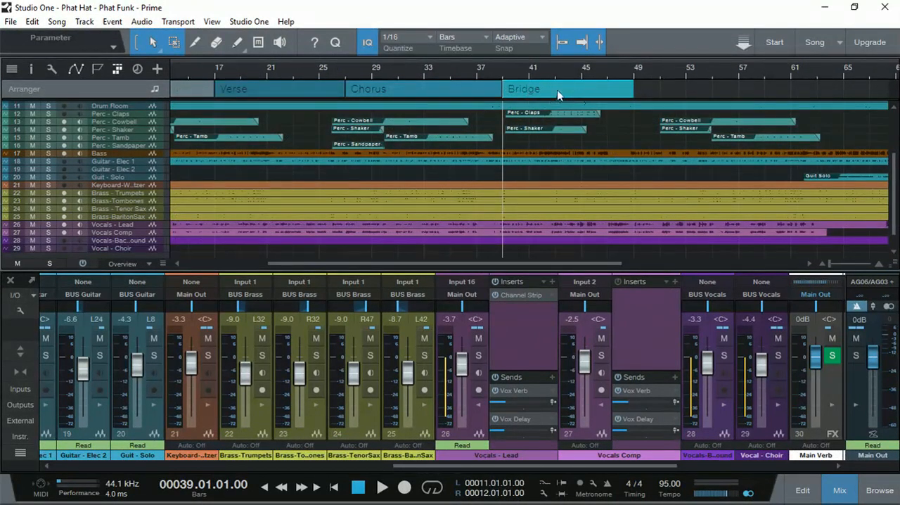
Step: Jump the song position to the Bridge, then back to the Chorus at bar 27
{"action": "left_click", "coordinate": [549, 89]}
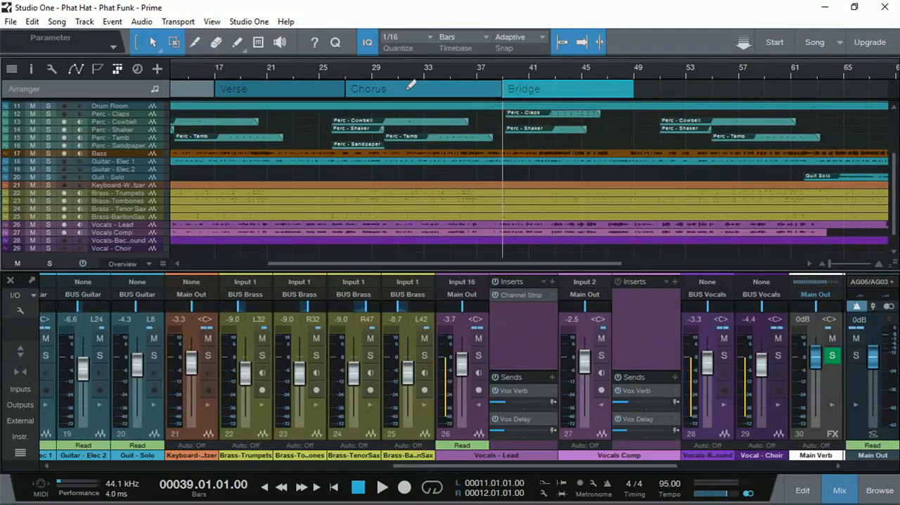
{"action": "left_click", "coordinate": [343, 77]}
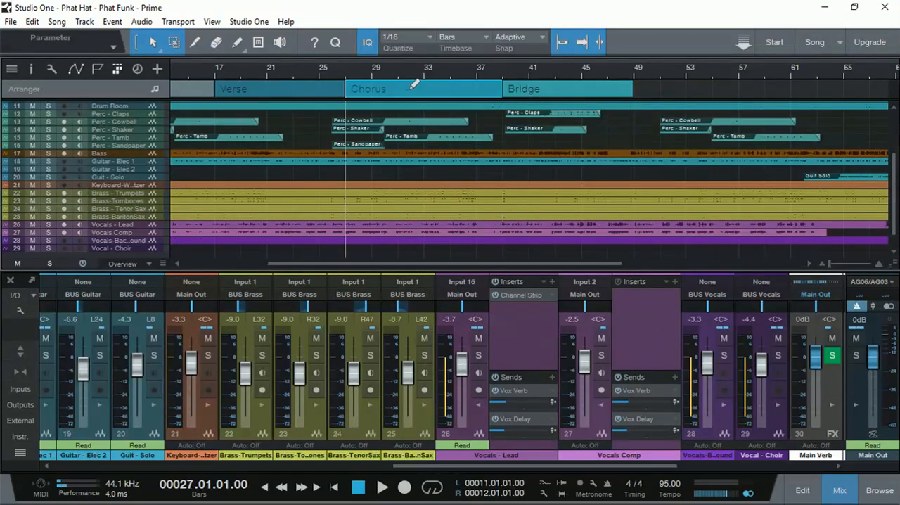